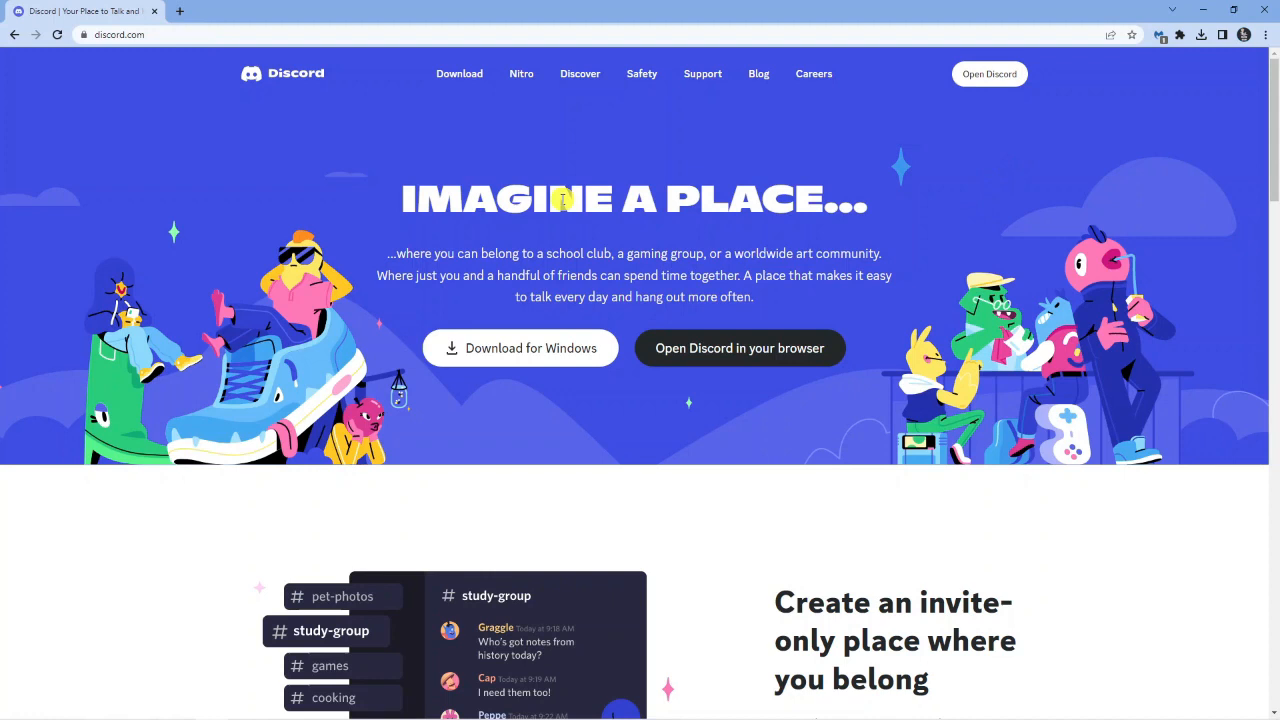
{"action": "mouse_move", "coordinate": [162, 60]}
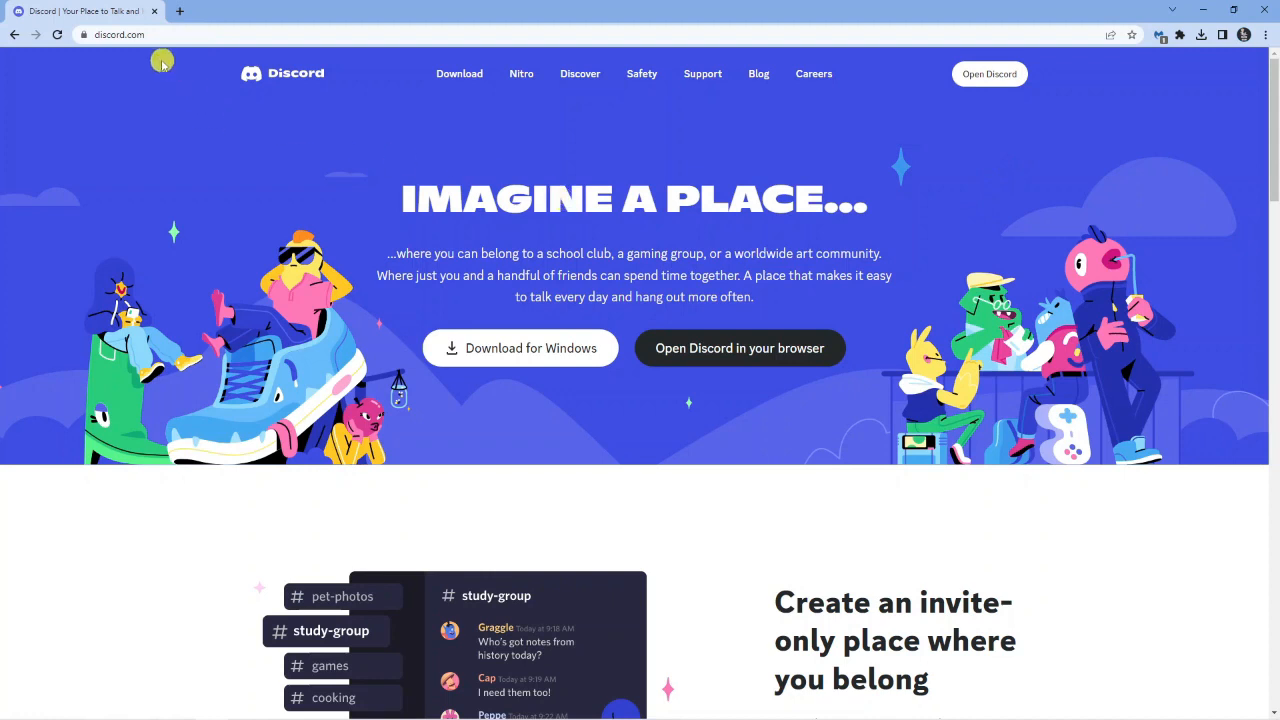
{"action": "mouse_move", "coordinate": [136, 64]}
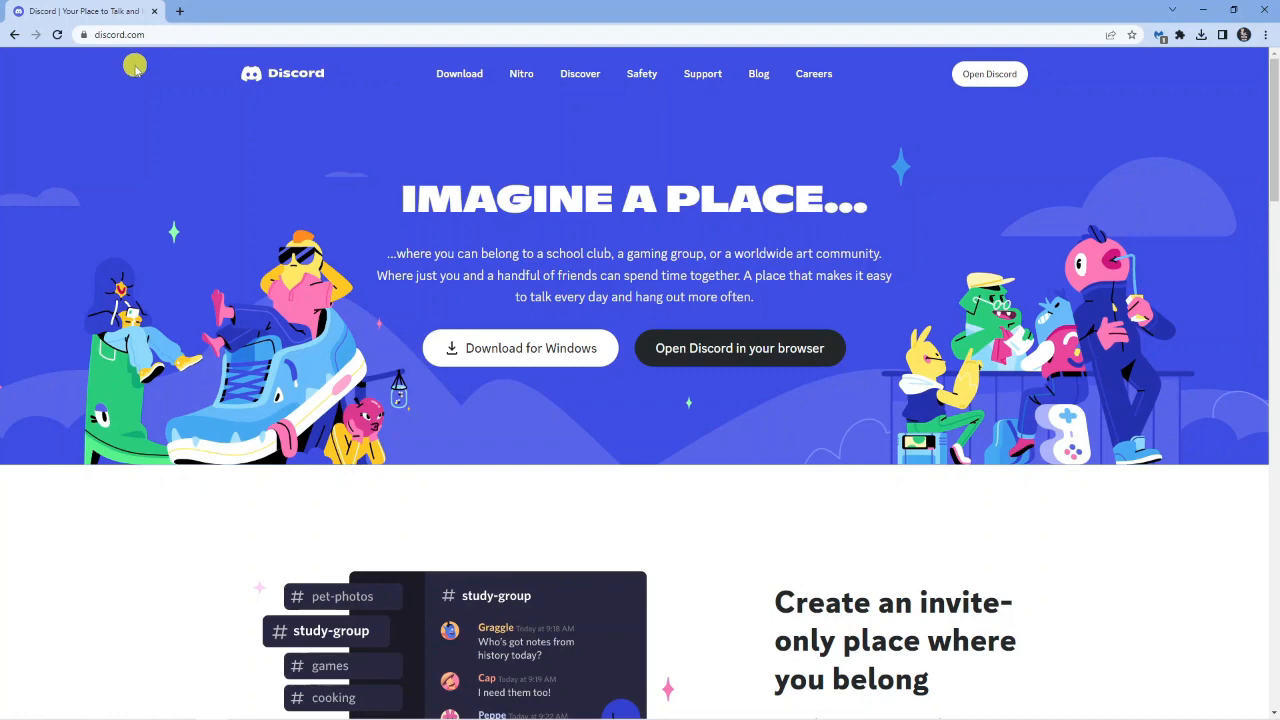
{"action": "mouse_move", "coordinate": [188, 80]}
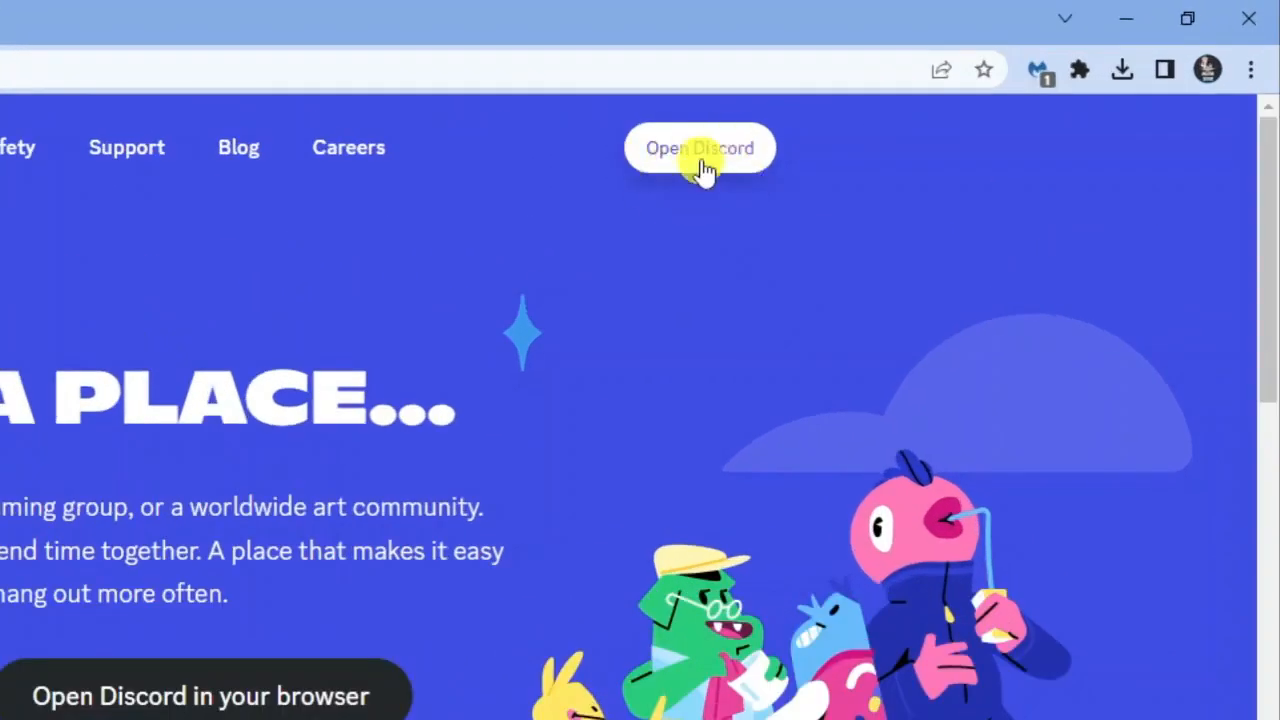
Launch the Discord web app so the Friends > Add Friend page loads
{"action": "left_click", "coordinate": [700, 148]}
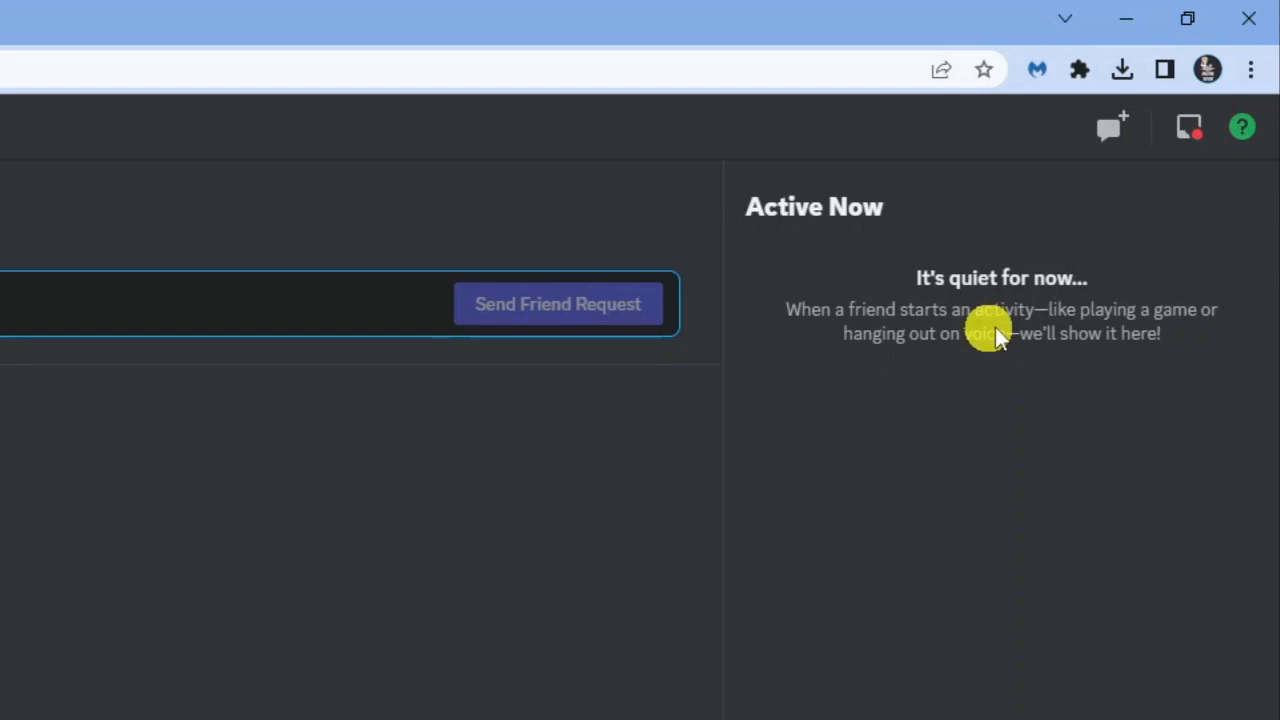
{"action": "mouse_move", "coordinate": [1030, 330]}
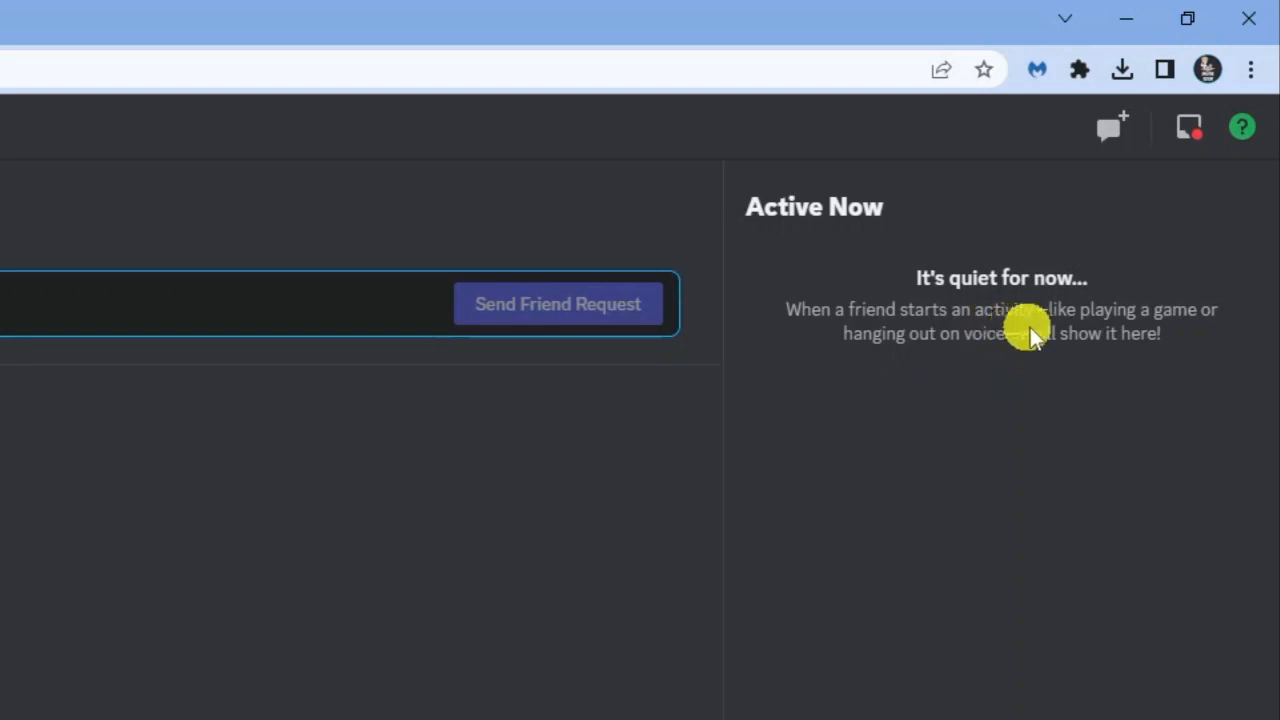
{"action": "mouse_move", "coordinate": [1170, 272]}
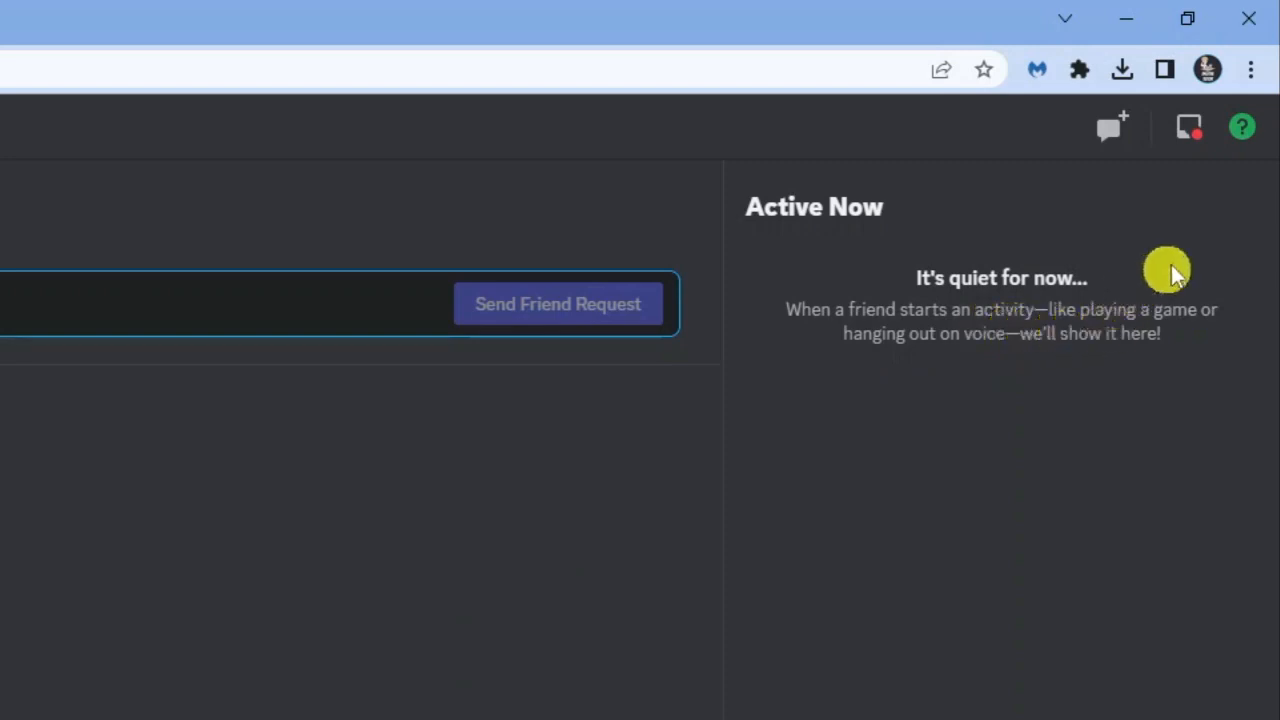
{"action": "mouse_move", "coordinate": [1252, 68]}
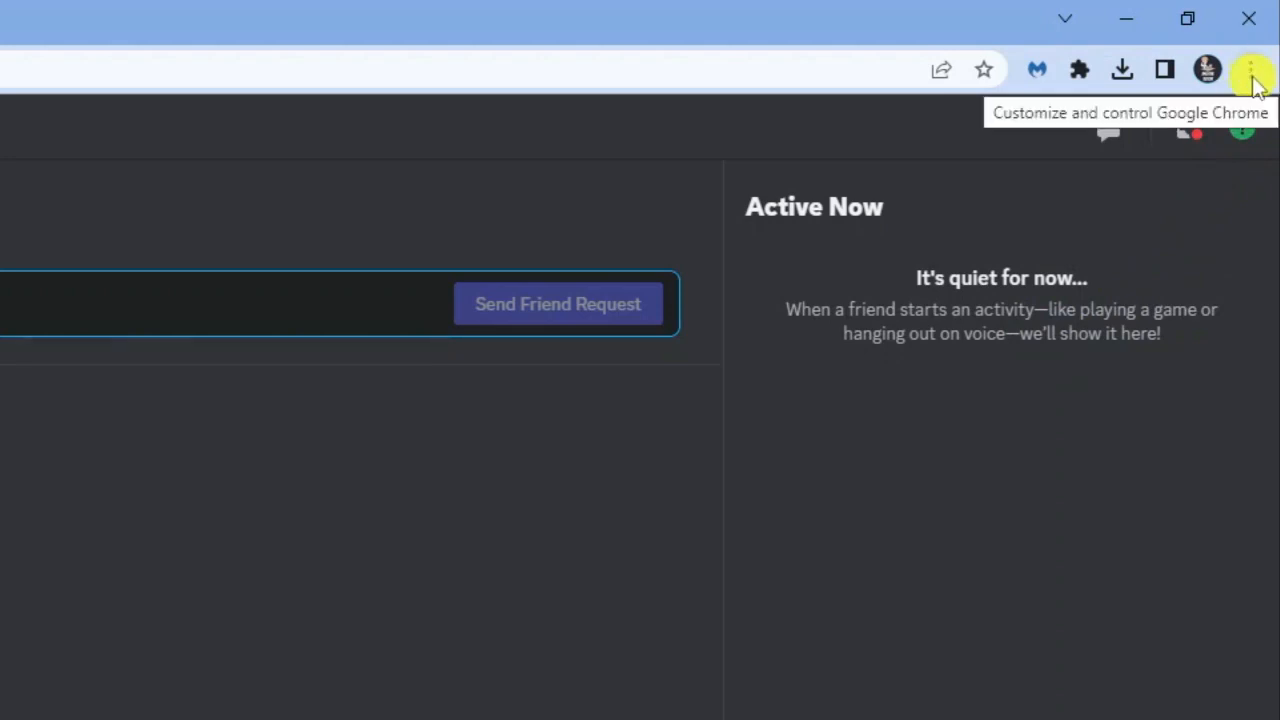
Open Chrome's developer tools beside the Discord page via the main menu
{"action": "left_click", "coordinate": [1252, 68]}
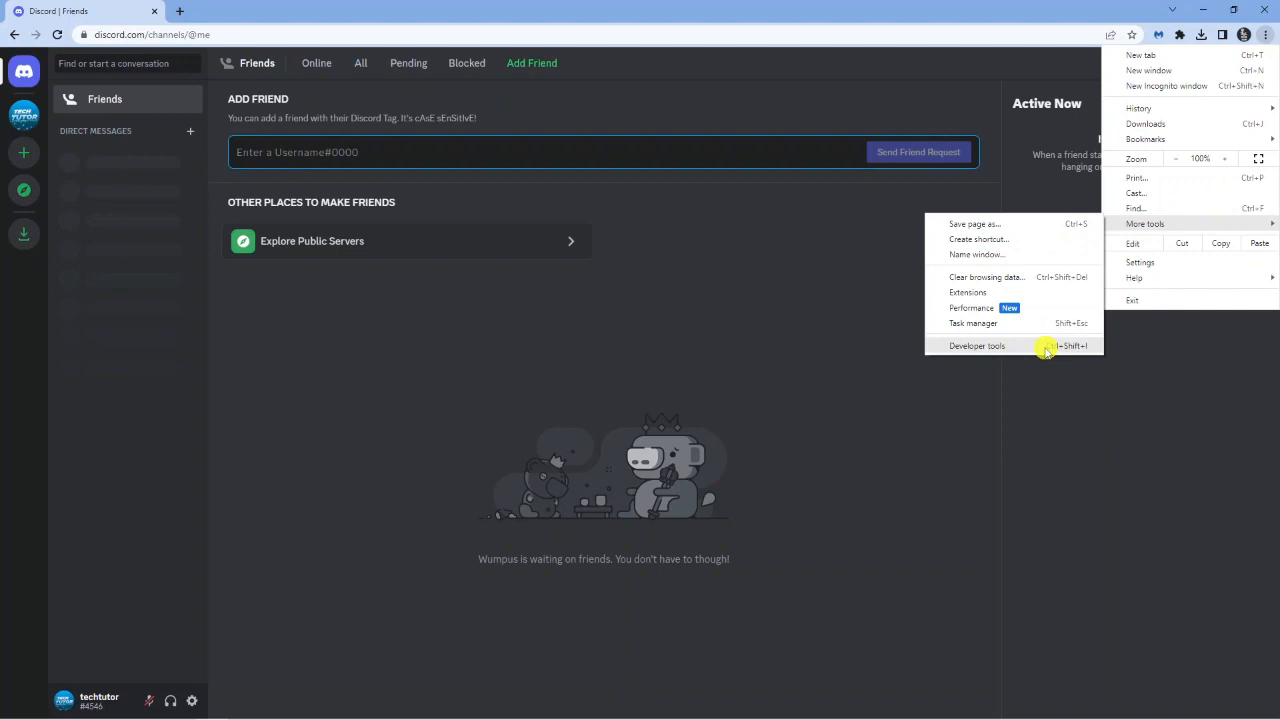
{"action": "left_click", "coordinate": [976, 344]}
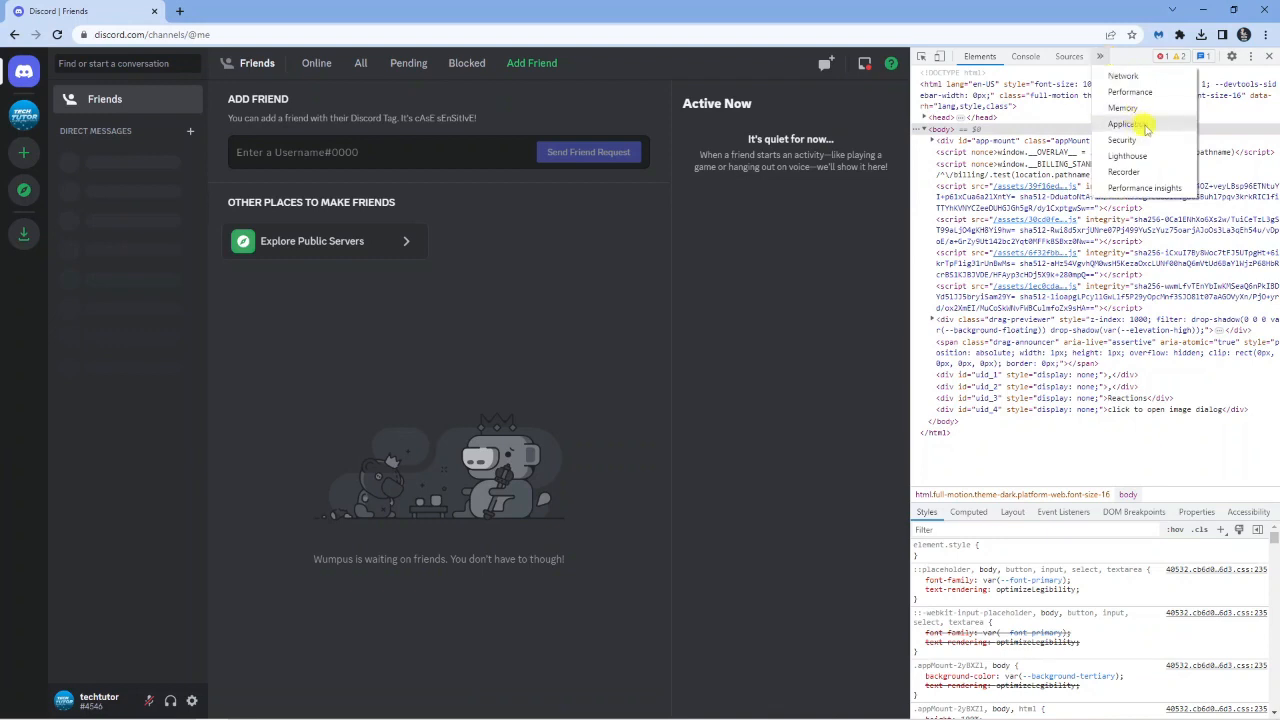
{"action": "left_click", "coordinate": [1124, 124]}
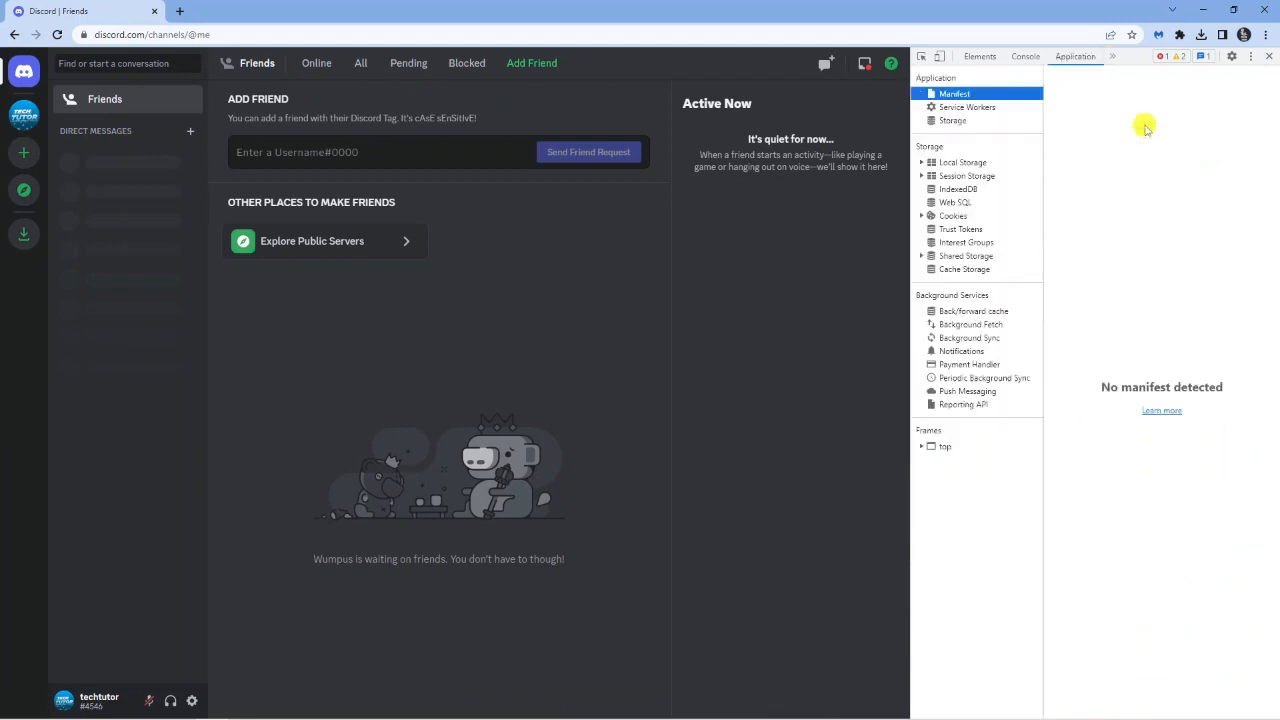
{"action": "mouse_move", "coordinate": [996, 144]}
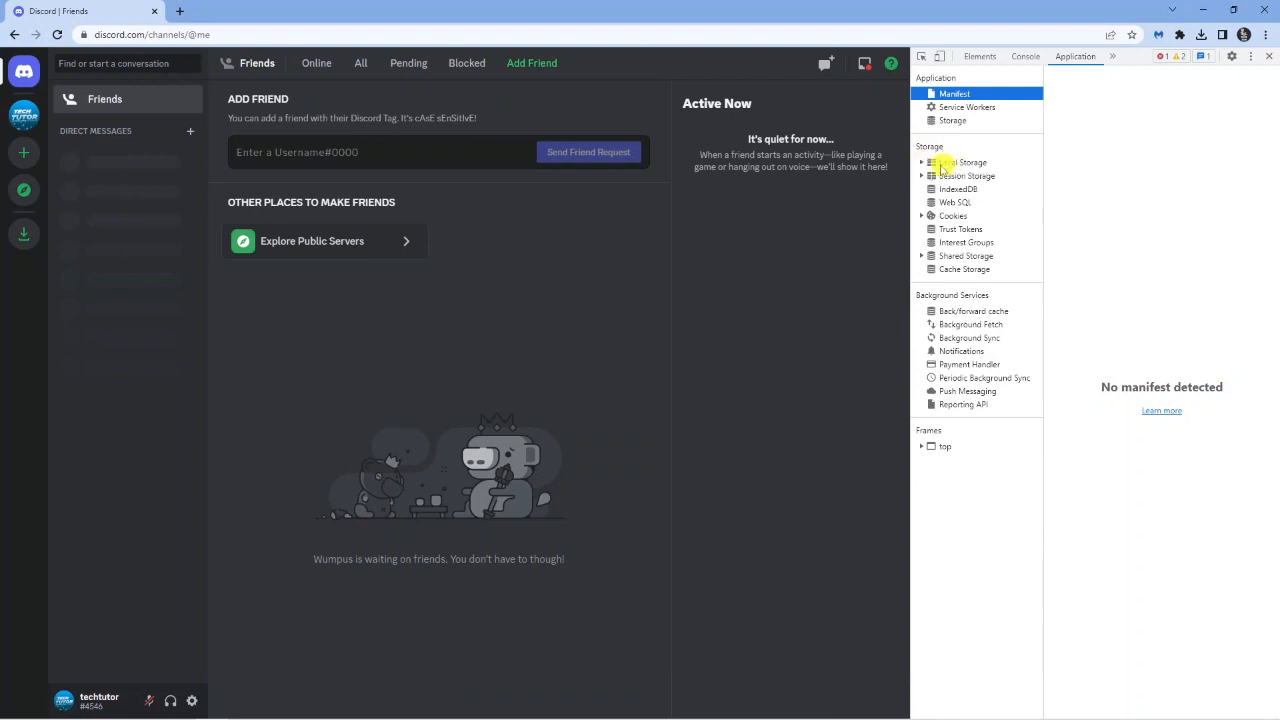
{"action": "left_click", "coordinate": [922, 162]}
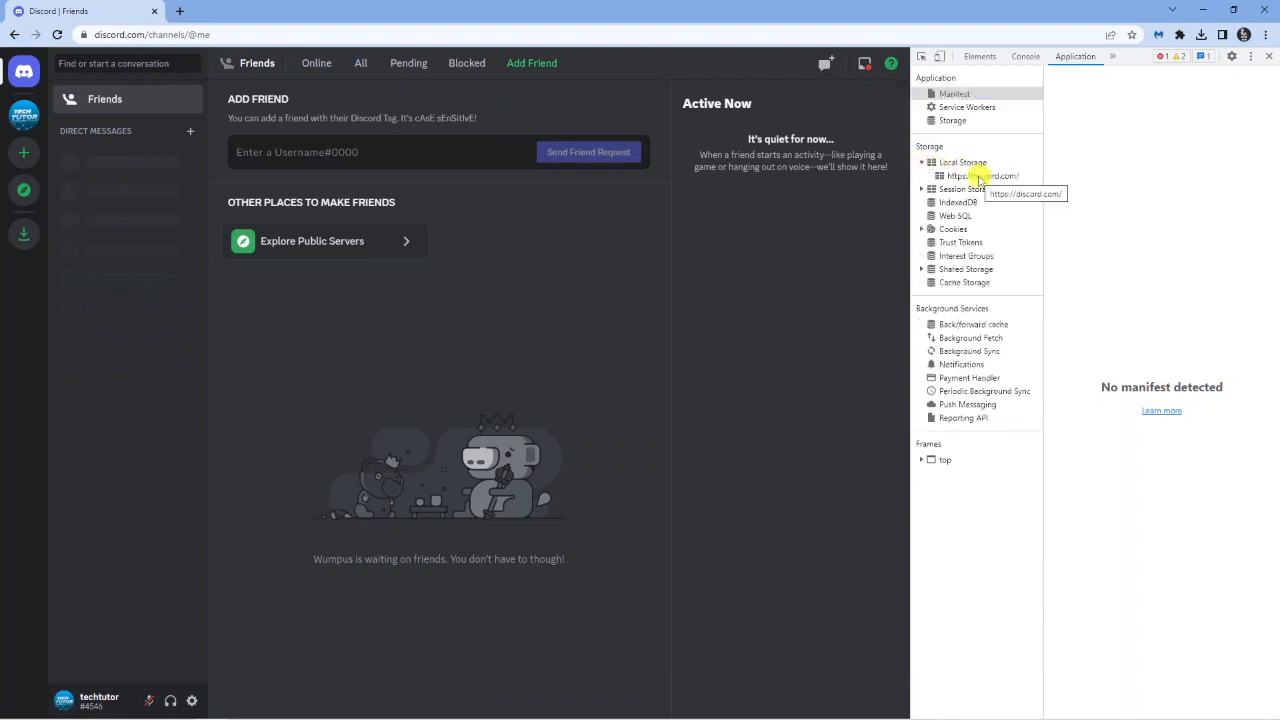
{"action": "left_click", "coordinate": [984, 176]}
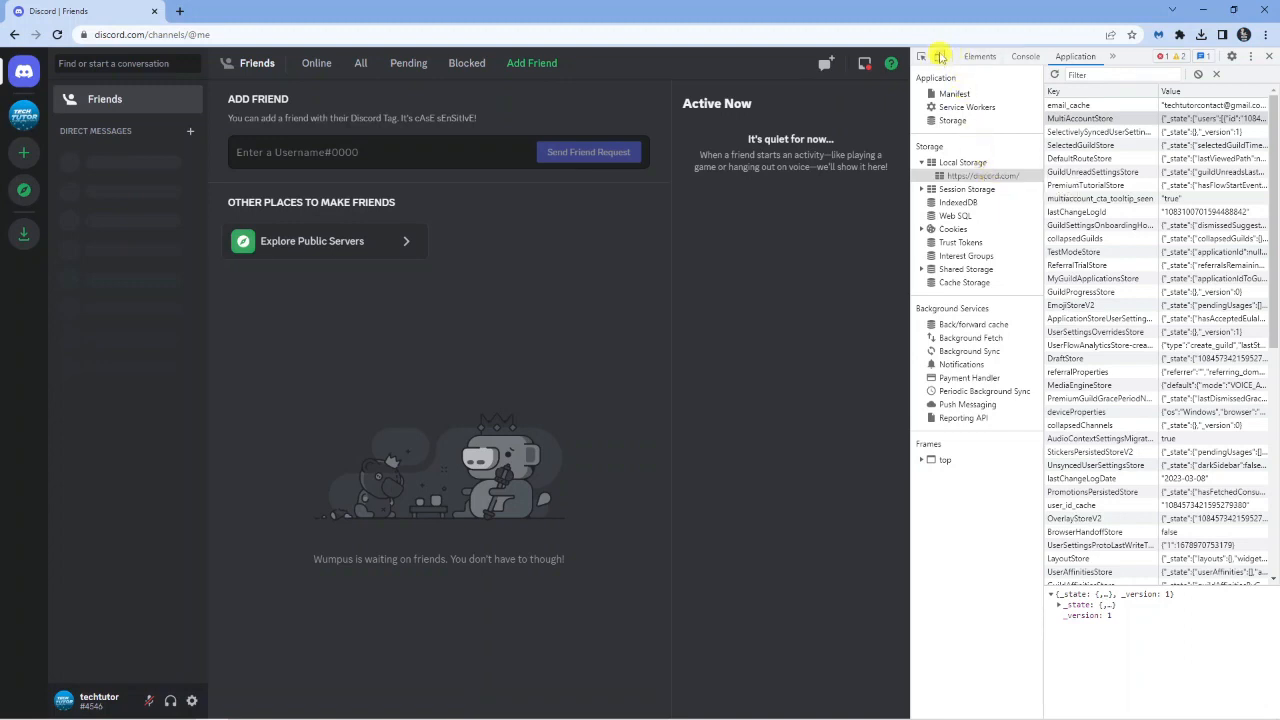
{"action": "mouse_move", "coordinate": [938, 56]}
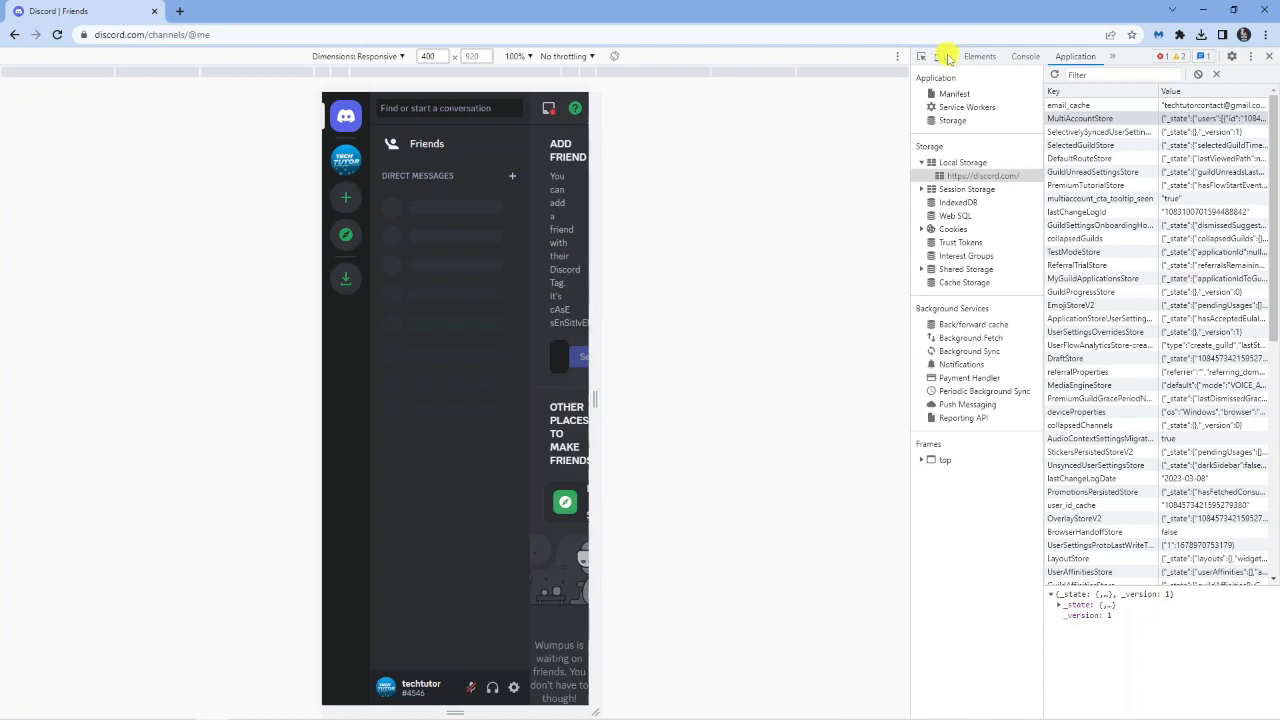
Enable the device toolbar, filter local storage to 'token' and show that entry's value
{"action": "left_click", "coordinate": [1120, 74]}
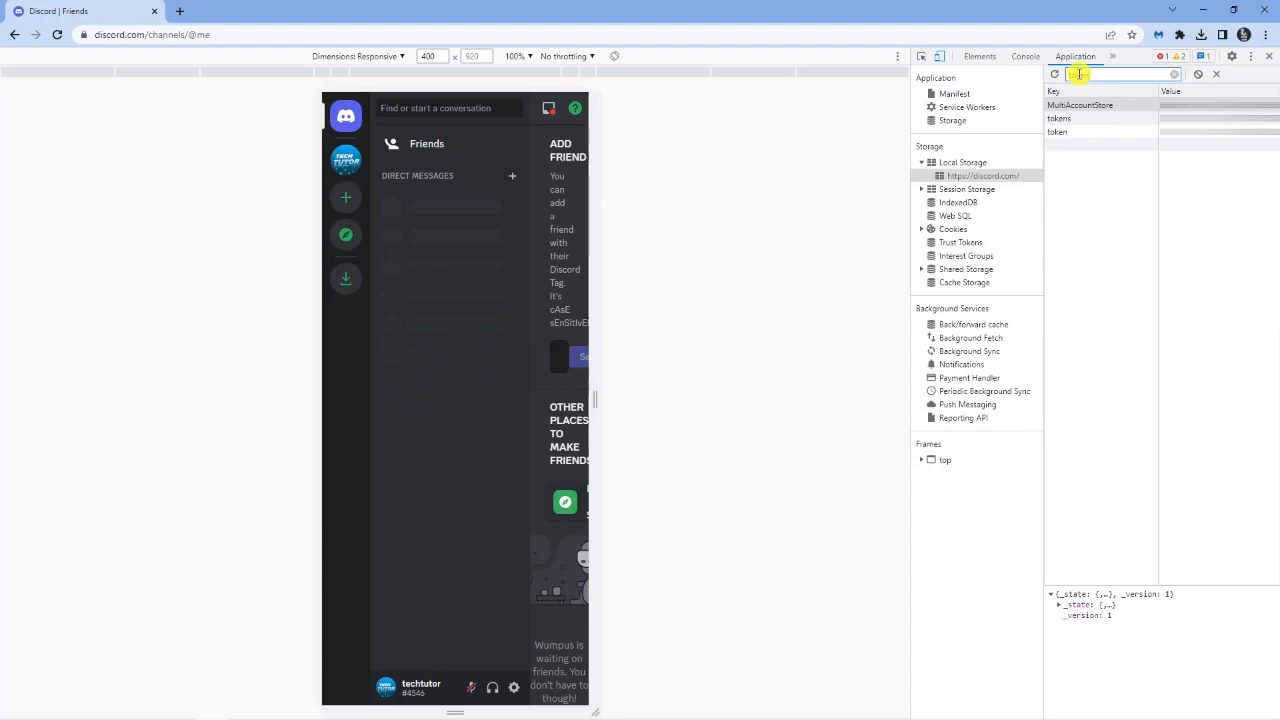
{"action": "type", "text": "token"}
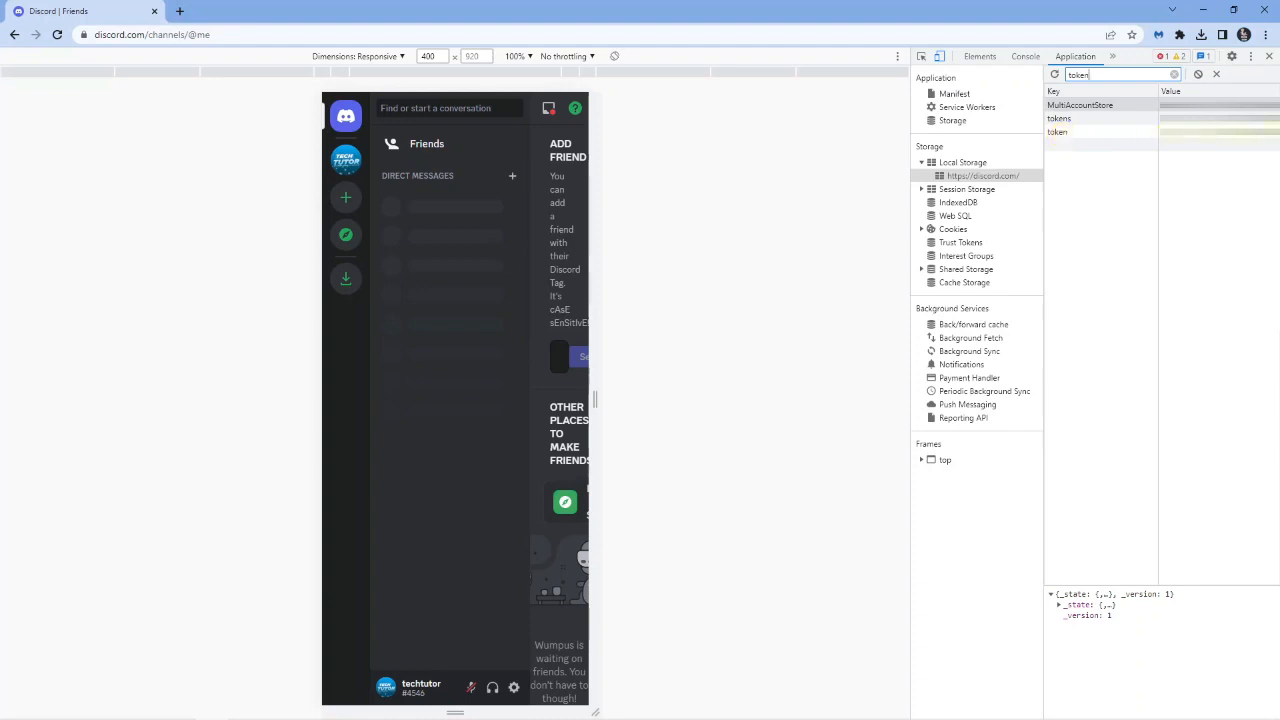
{"action": "left_click", "coordinate": [1058, 132]}
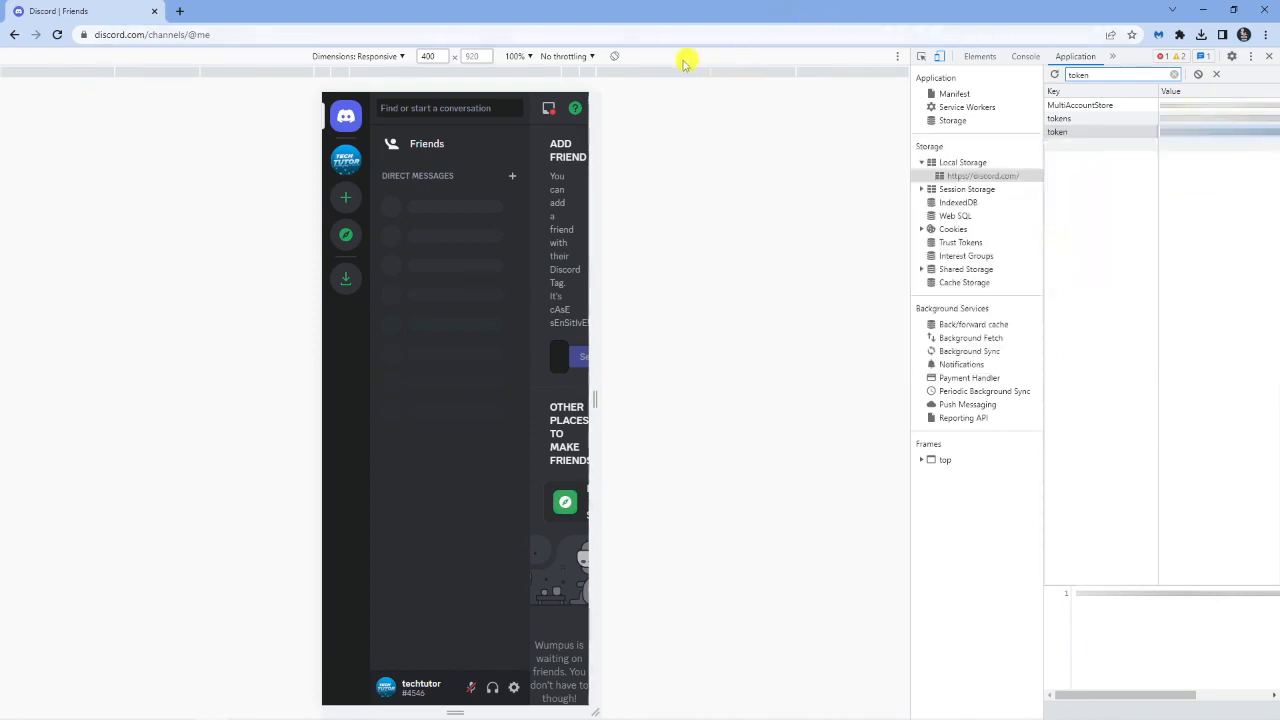
{"action": "mouse_move", "coordinate": [568, 100]}
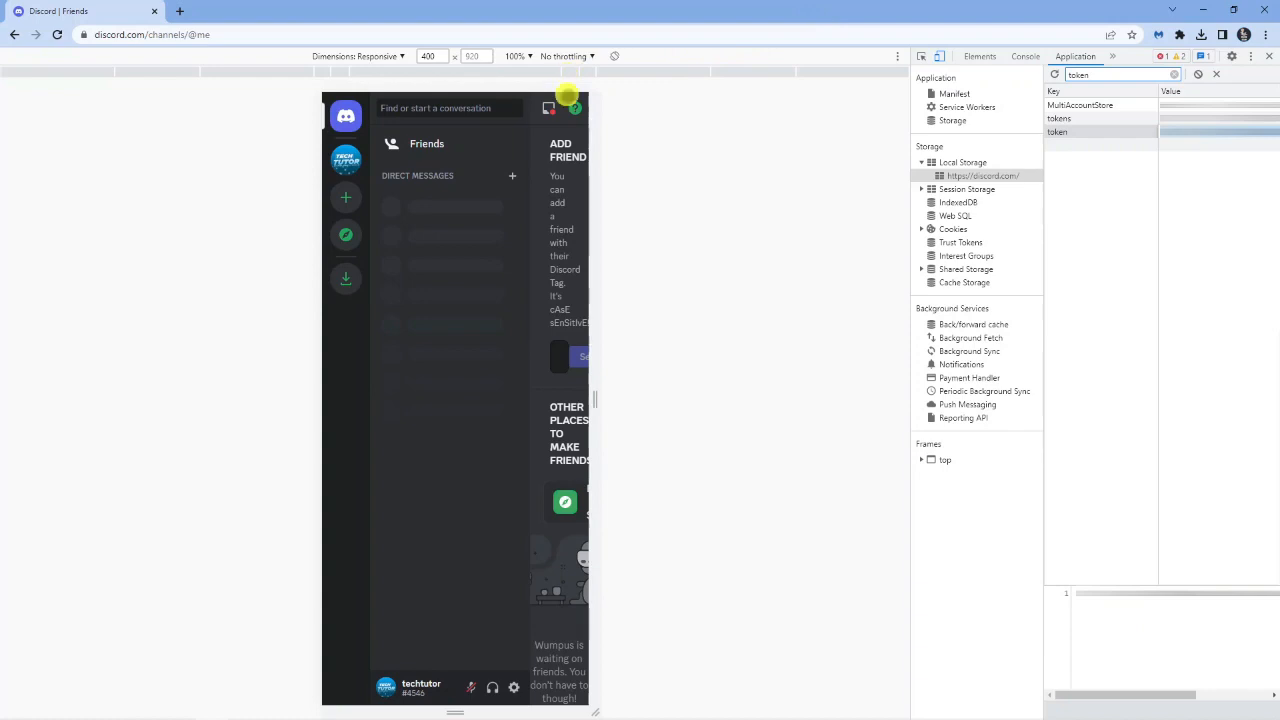